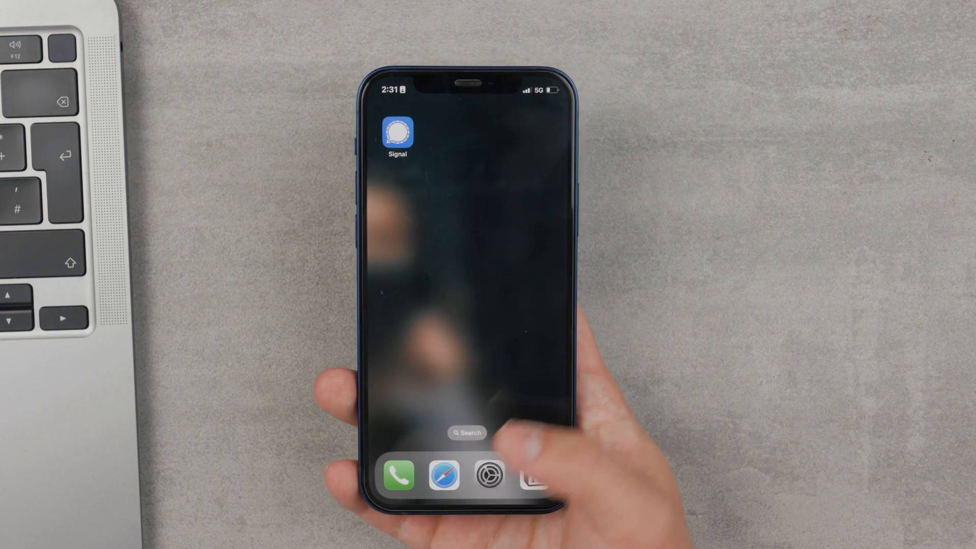
# Step: Launch Settings and go to Accessibility > Touch > Back Tap, where both gestures show Home
pyautogui.click(443, 474)
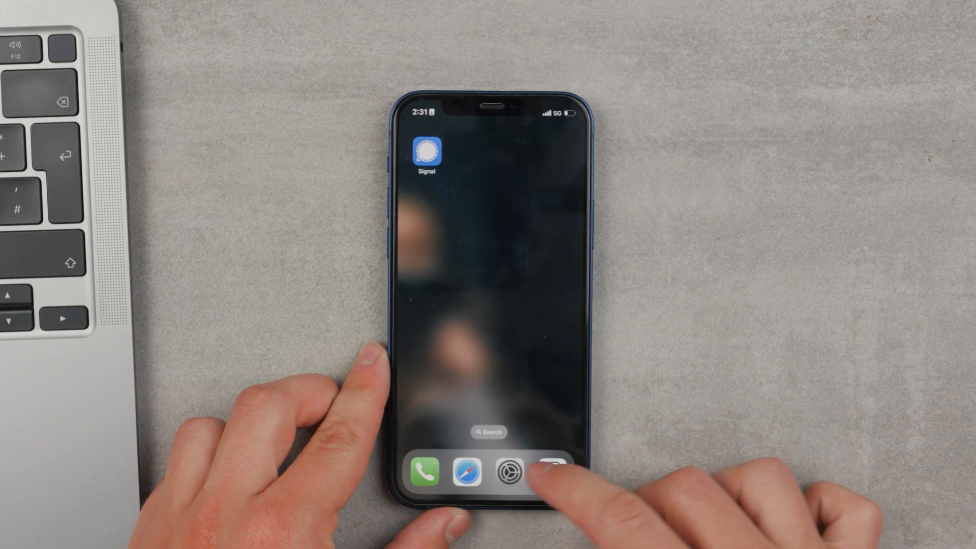
pyautogui.click(505, 472)
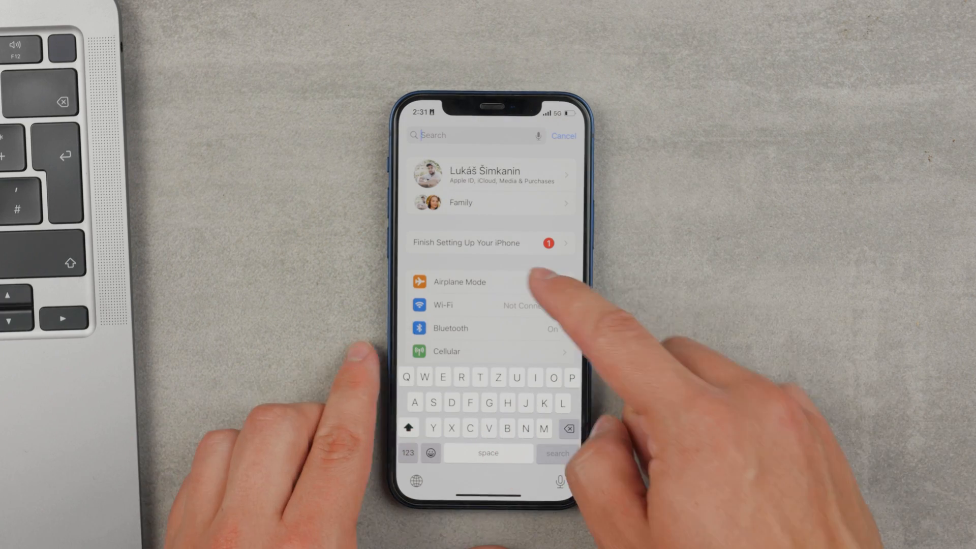
pyautogui.click(562, 135)
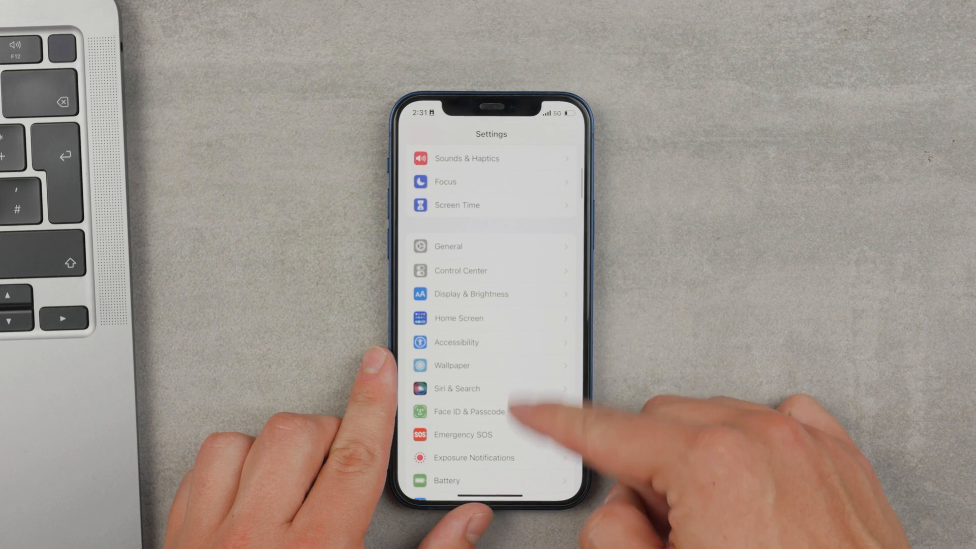
pyautogui.scroll(-3)
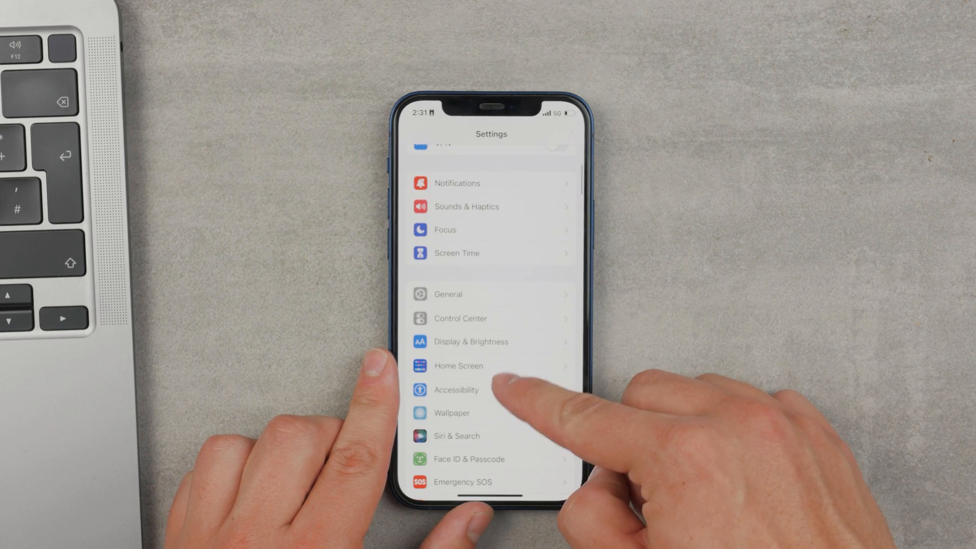
pyautogui.click(456, 390)
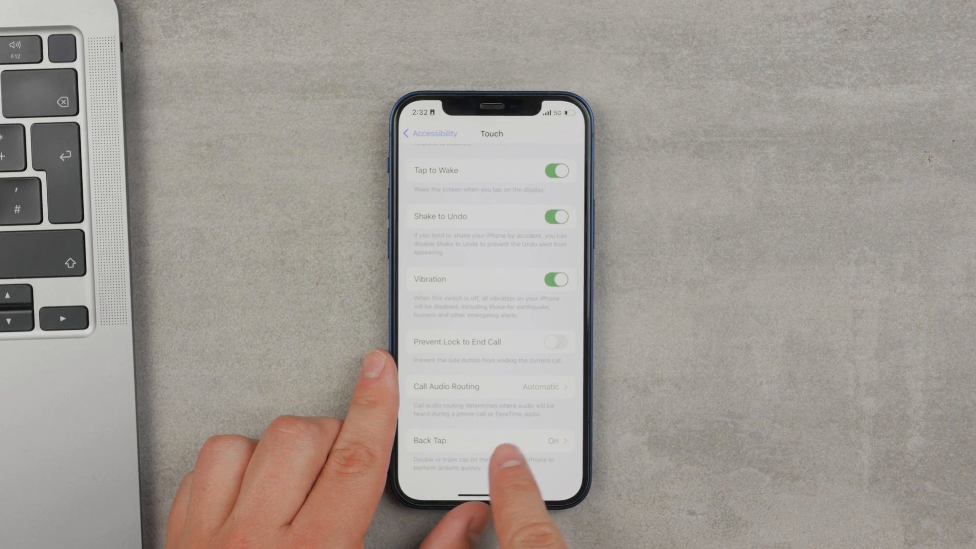
pyautogui.click(491, 441)
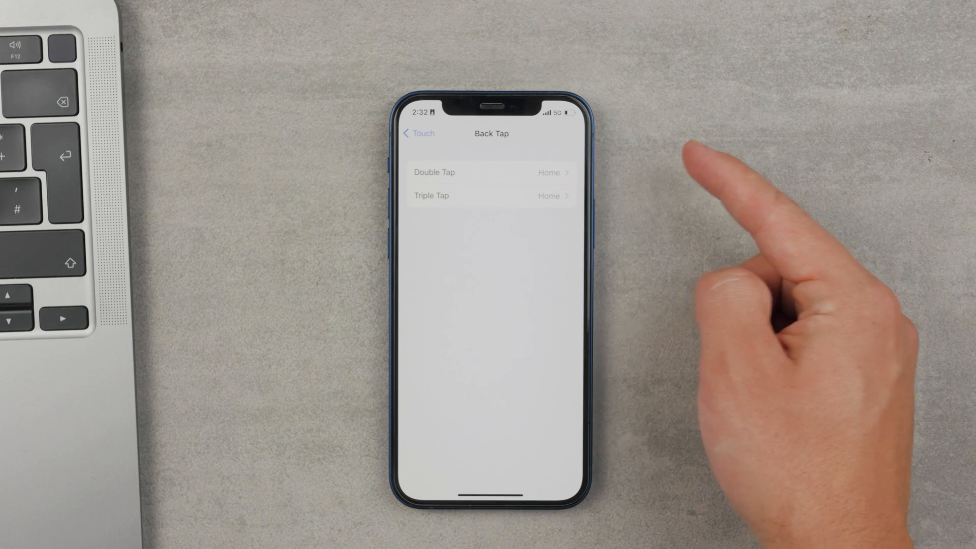
# Step: Browse the Double Tap actions, then set Triple Tap to None
pyautogui.click(433, 172)
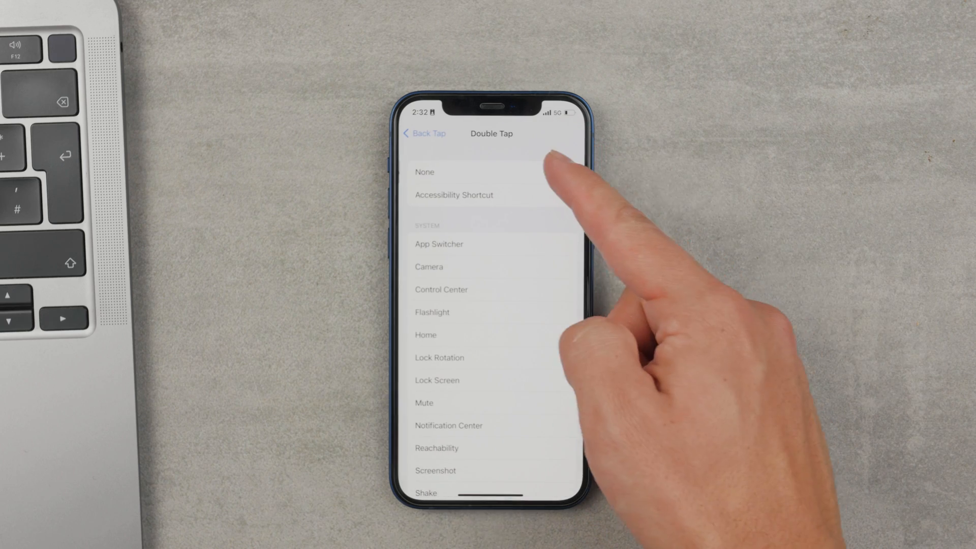
pyautogui.click(424, 172)
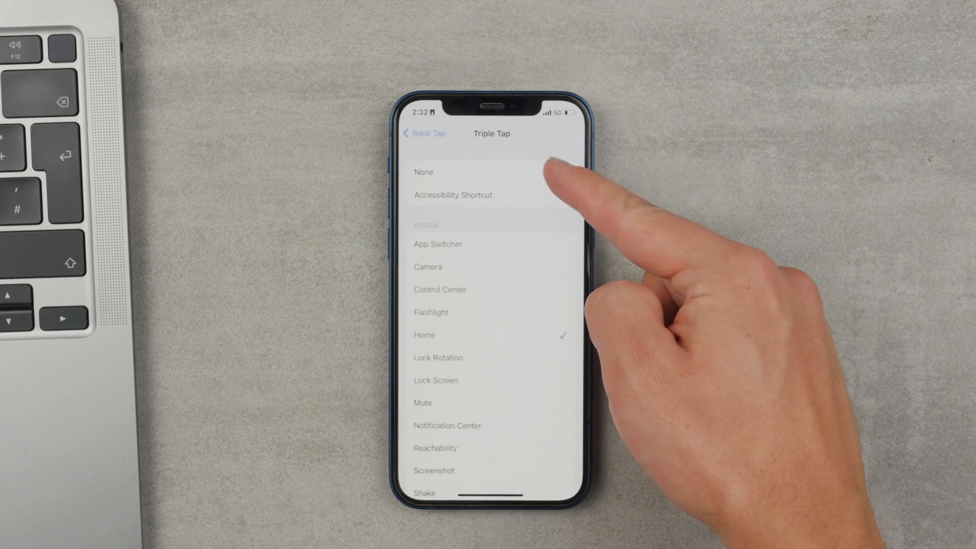
pyautogui.click(423, 171)
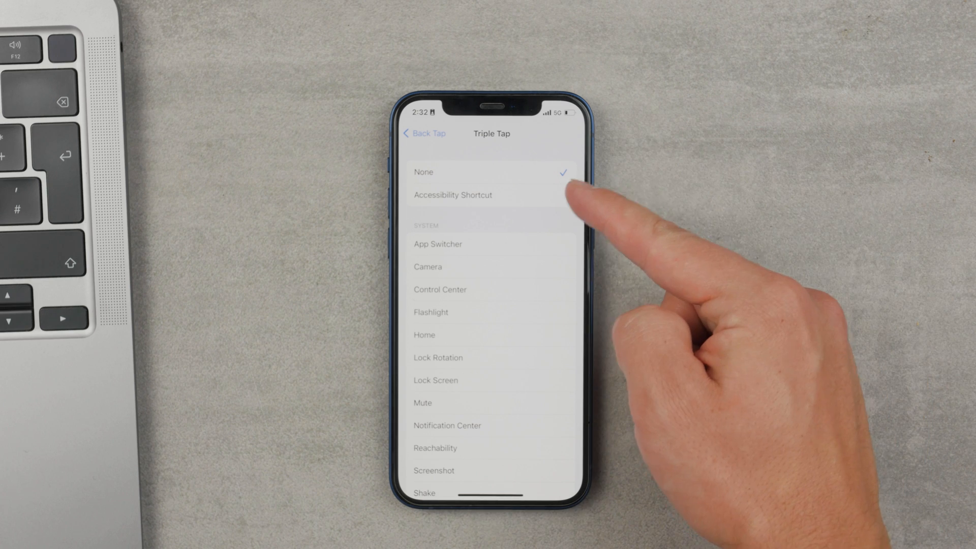
pyautogui.click(425, 133)
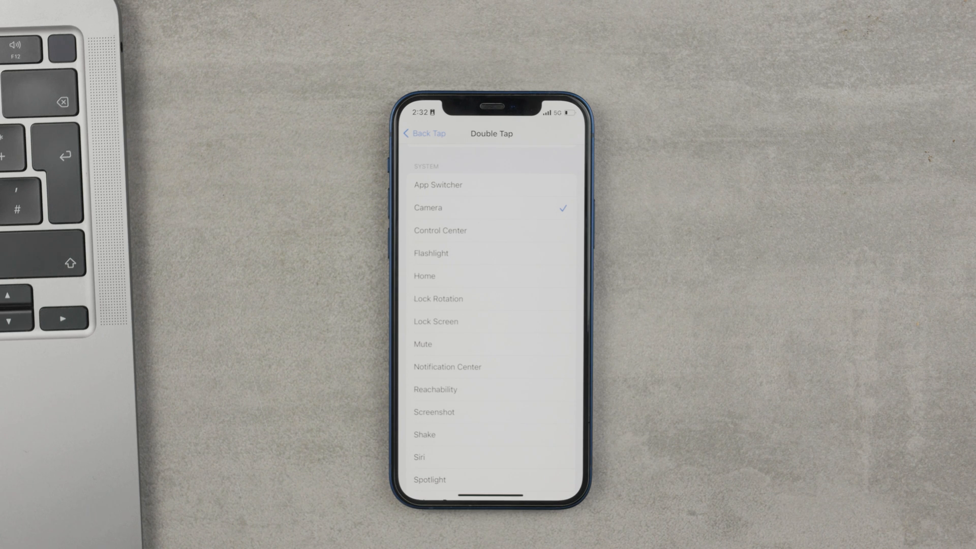
pyautogui.scroll(-3)
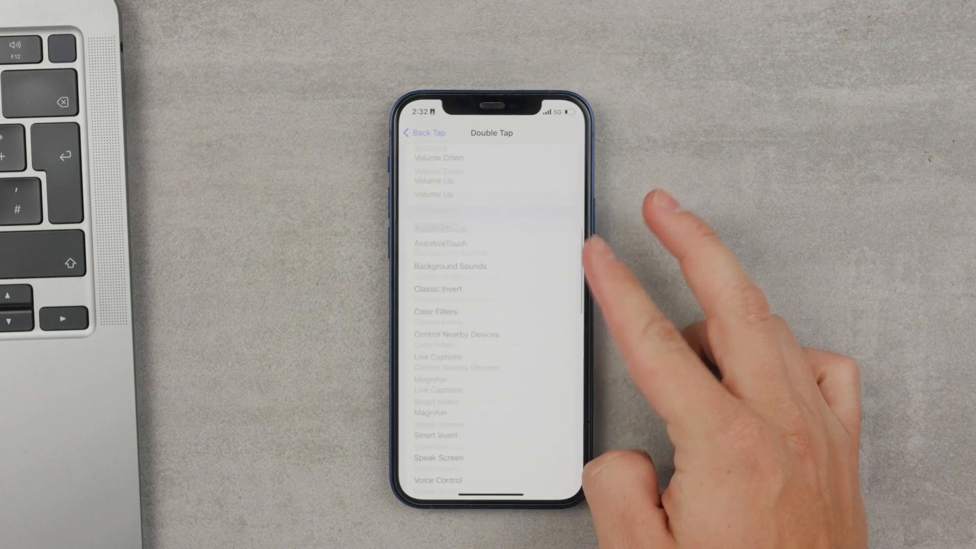
pyautogui.scroll(-3)
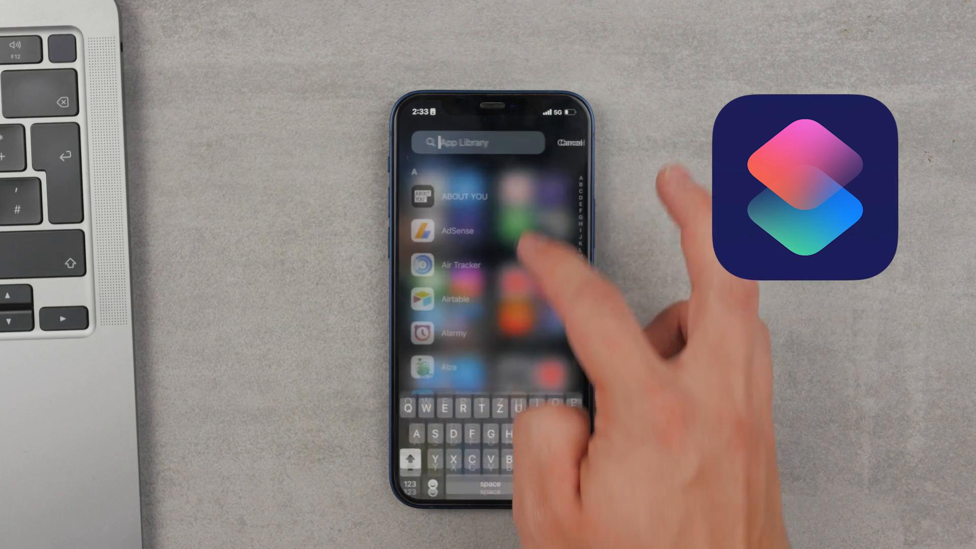
# Step: Launch Shortcuts from an App Library search for 'Sho' and scroll to the Double Tap Shortcuts section
pyautogui.write('Sho')
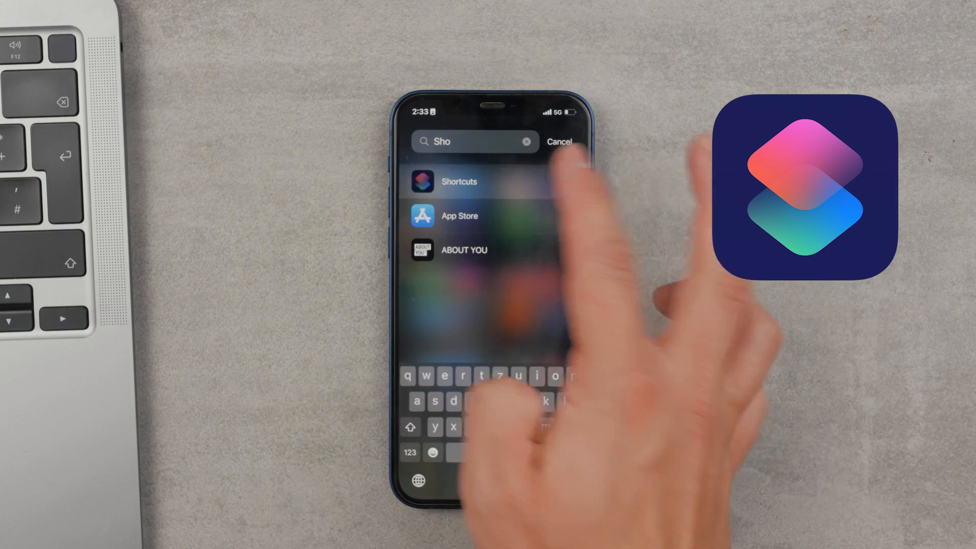
pyautogui.click(458, 180)
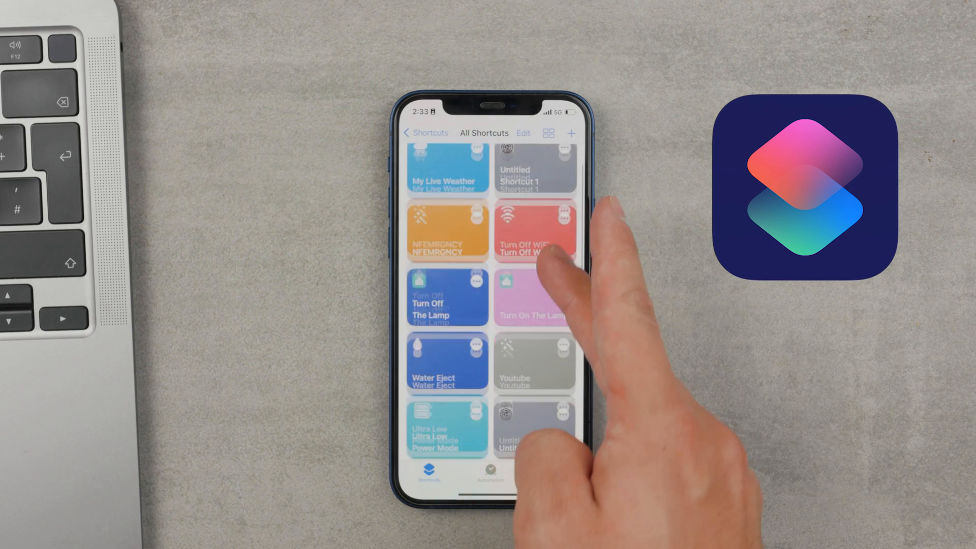
pyautogui.scroll(-3)
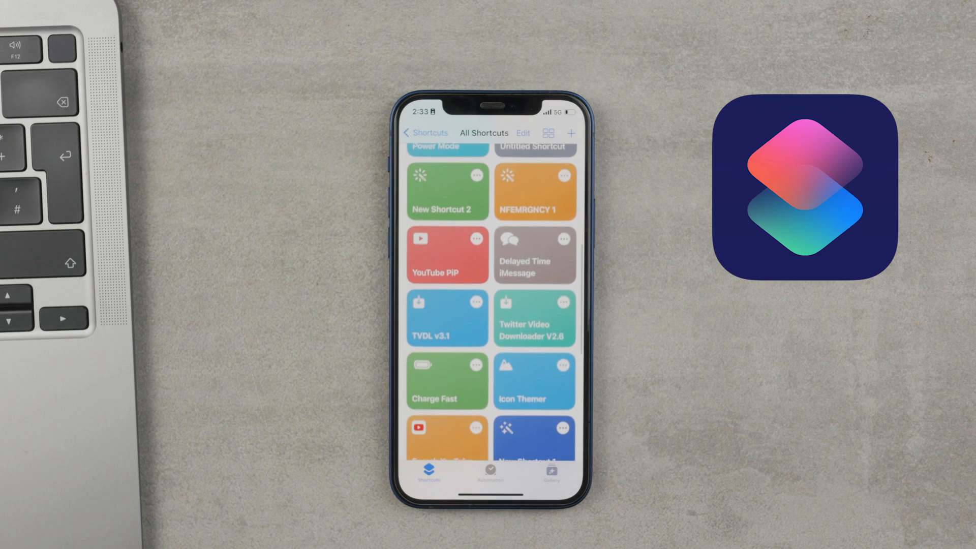
pyautogui.scroll(-3)
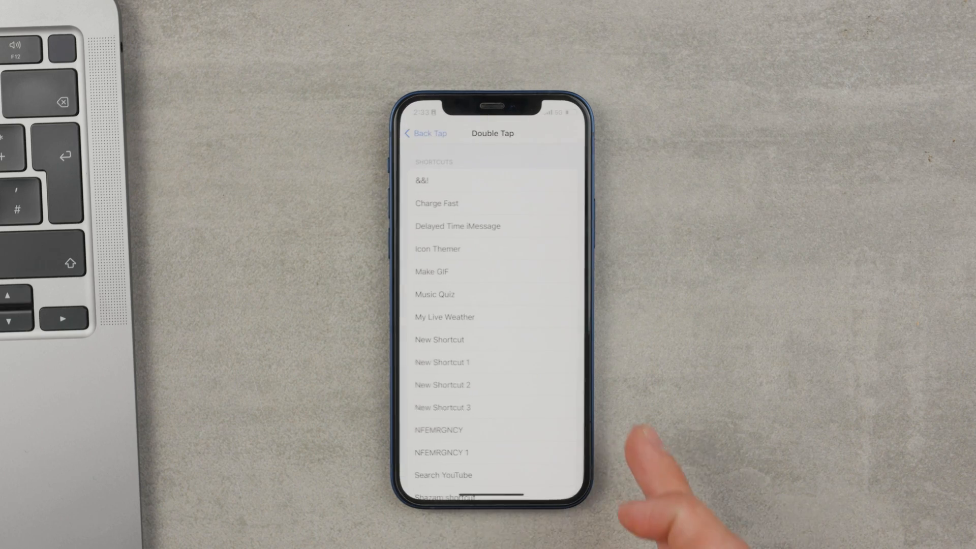
pyautogui.scroll(-3)
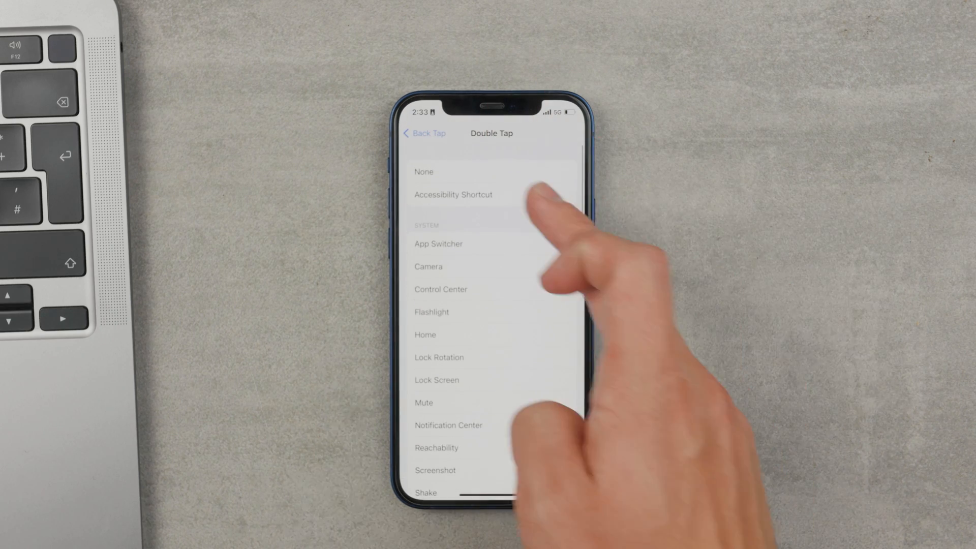